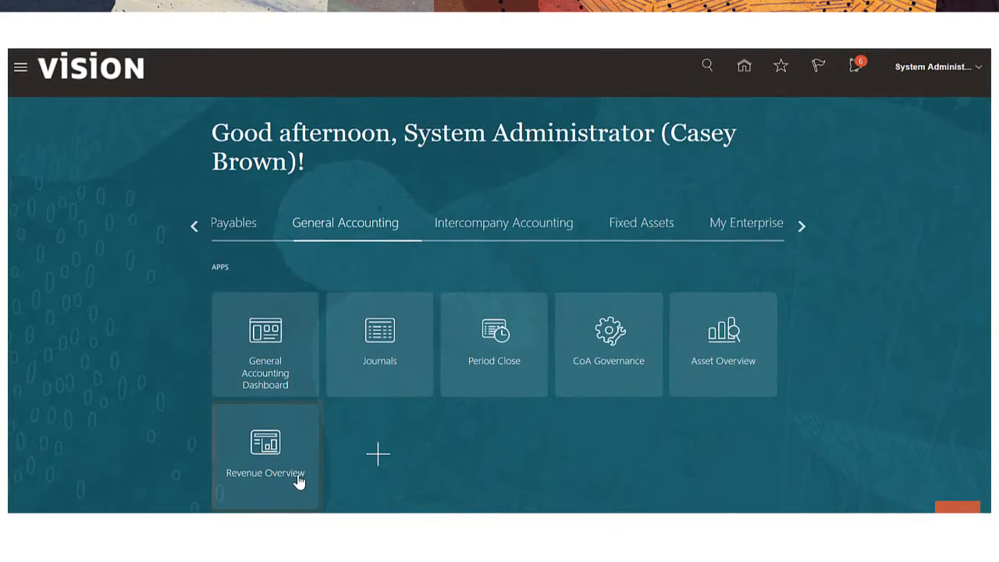
View the Revenue Overview dashboard and return to the home page.
{"action": "left_click", "coordinate": [266, 455]}
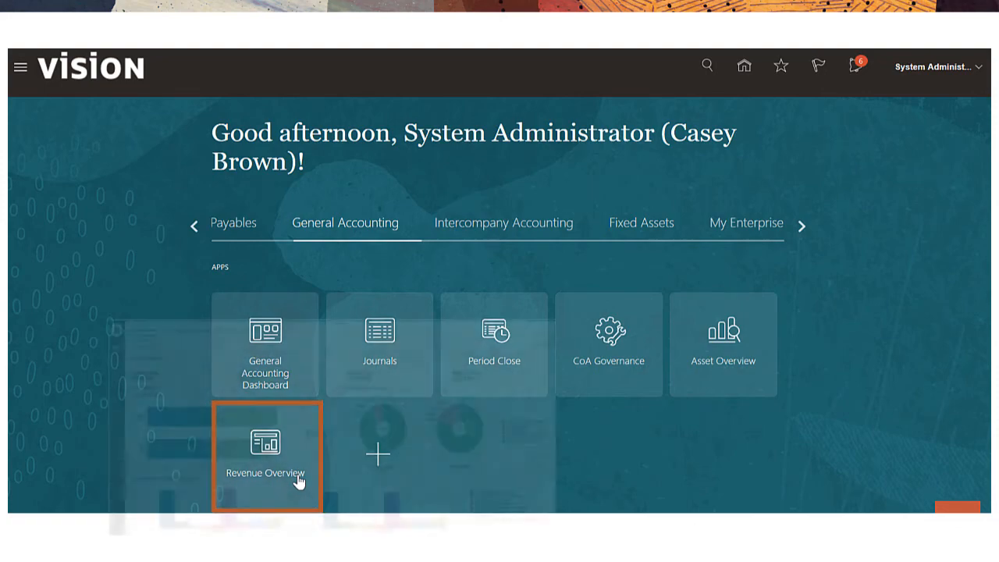
{"action": "left_click", "coordinate": [265, 455]}
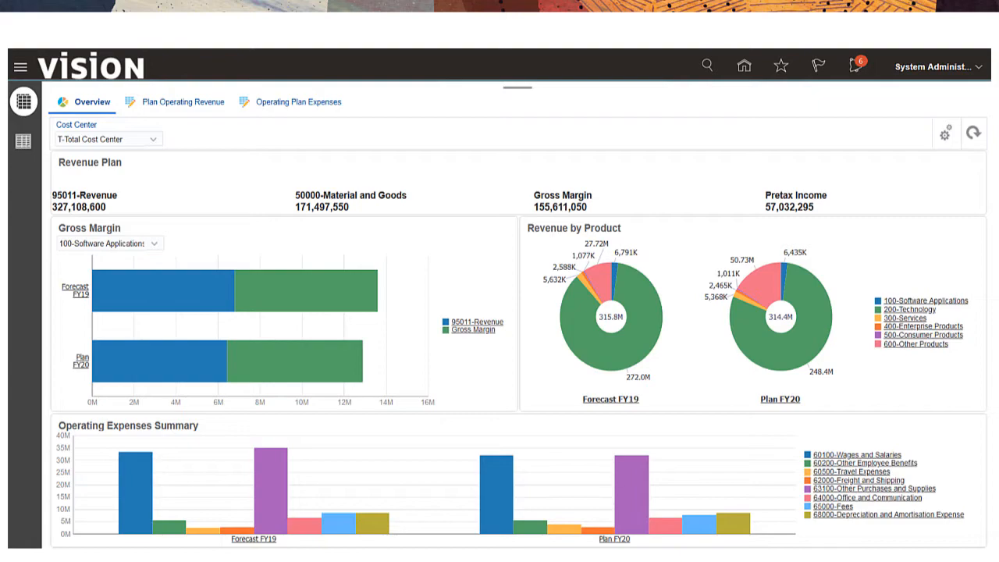
{"action": "left_click", "coordinate": [743, 66]}
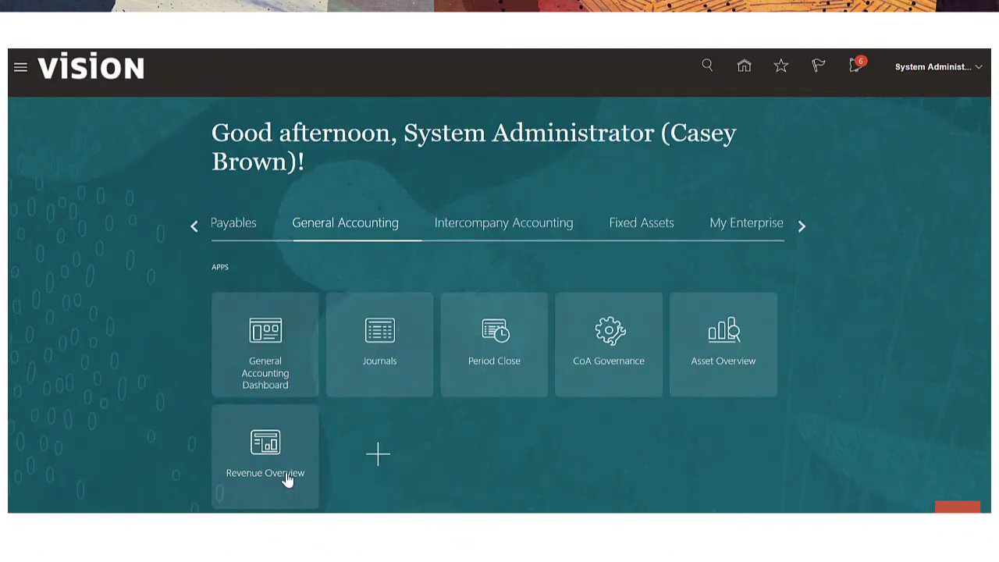
{"action": "left_click", "coordinate": [800, 225]}
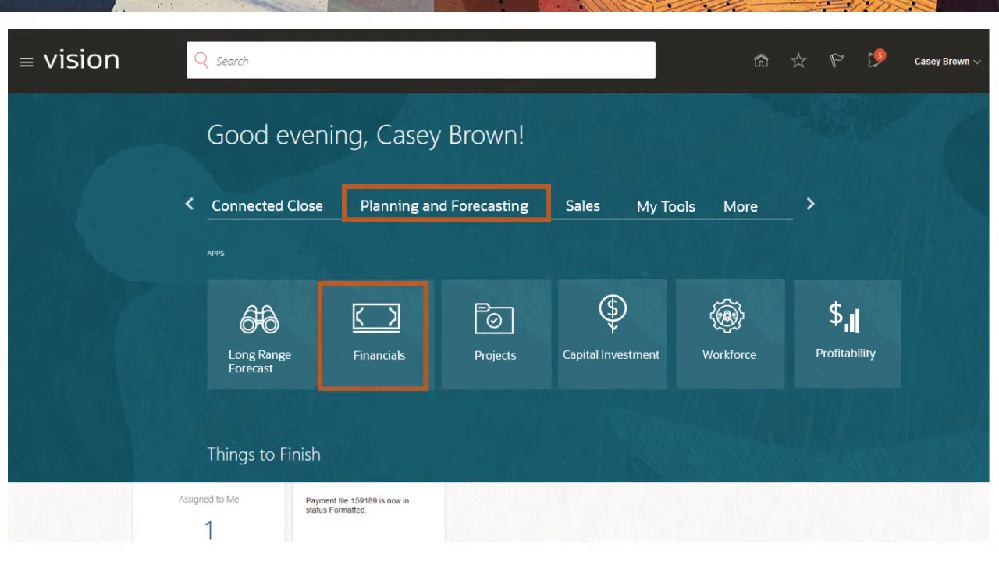
View the Financials summary, Capital Investment and Profitability apps, then return home.
{"action": "left_click", "coordinate": [377, 334]}
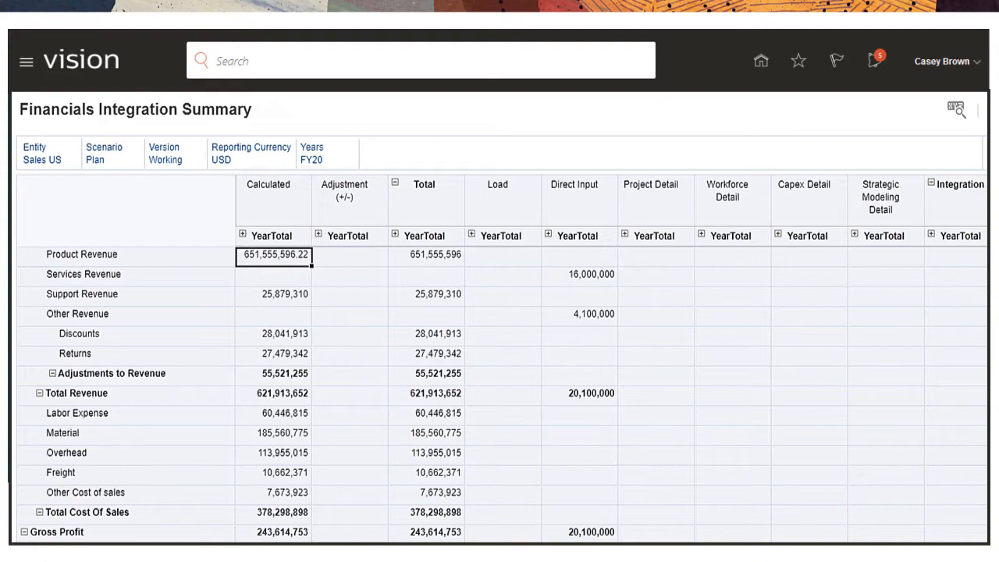
{"action": "left_click", "coordinate": [760, 60]}
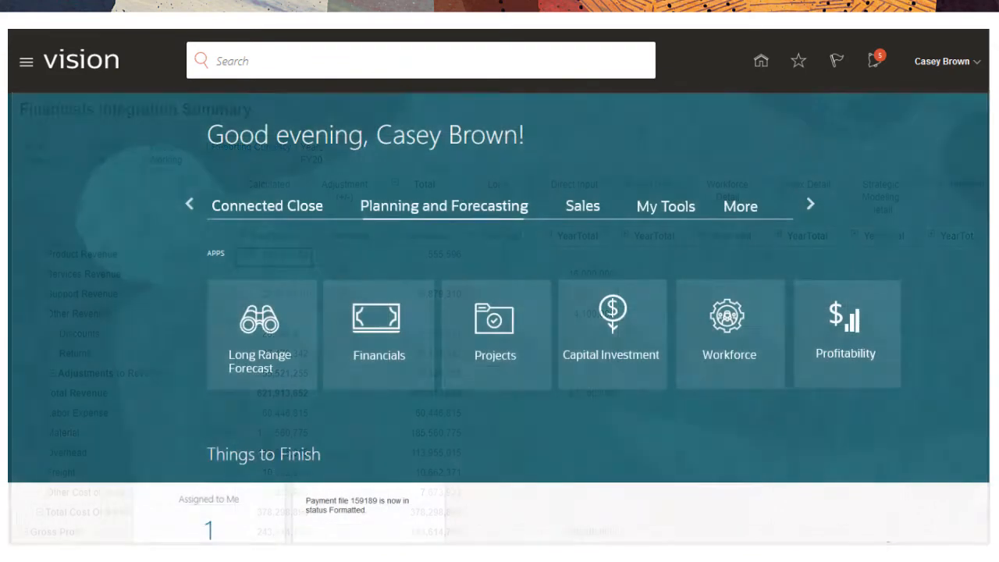
{"action": "left_click", "coordinate": [611, 334]}
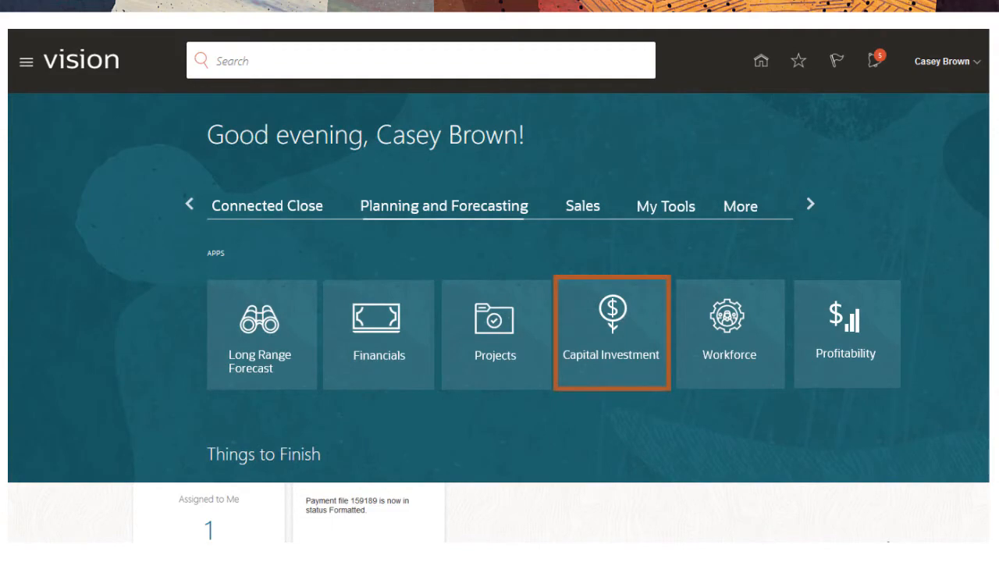
{"action": "left_click", "coordinate": [612, 334]}
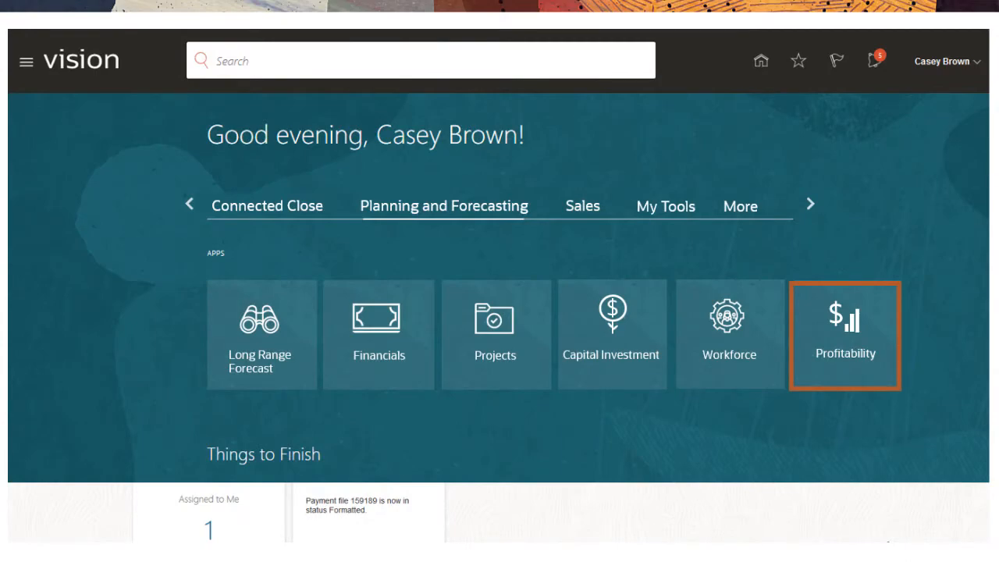
{"action": "left_click", "coordinate": [846, 334]}
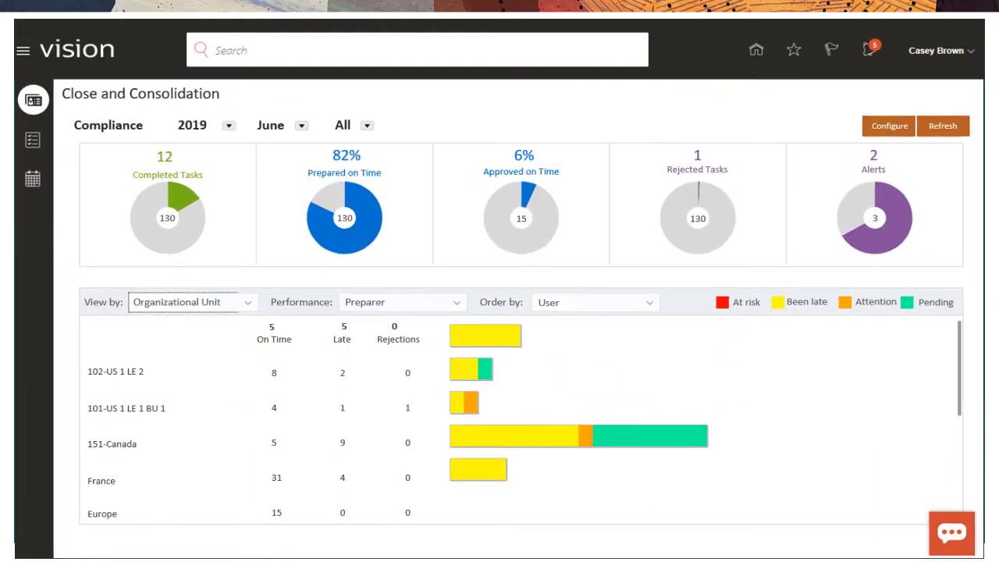
{"action": "left_click", "coordinate": [756, 49]}
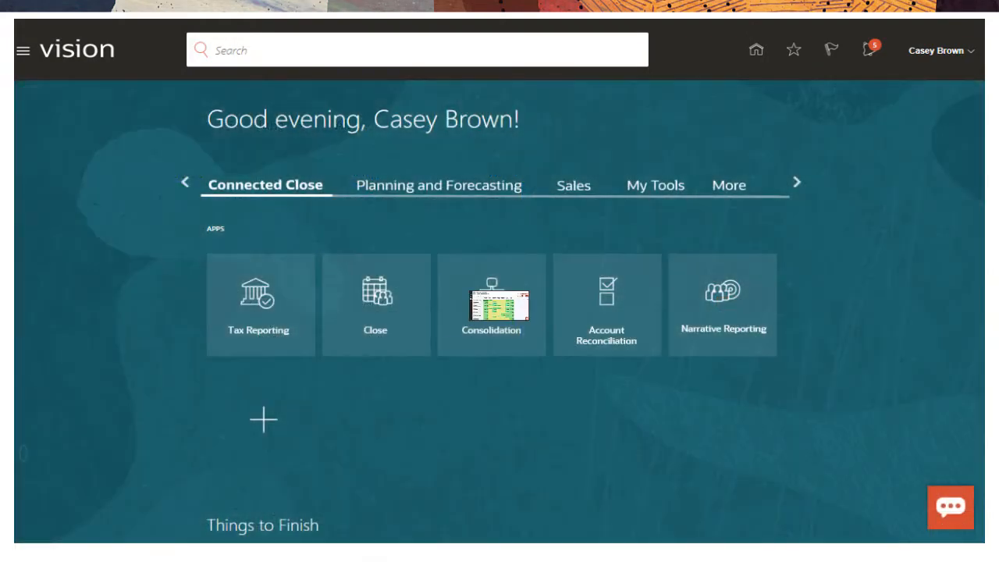
View the Consolidation balance sheet, Narrative Reporting library and journals page, ending back on the home page.
{"action": "left_click", "coordinate": [490, 304]}
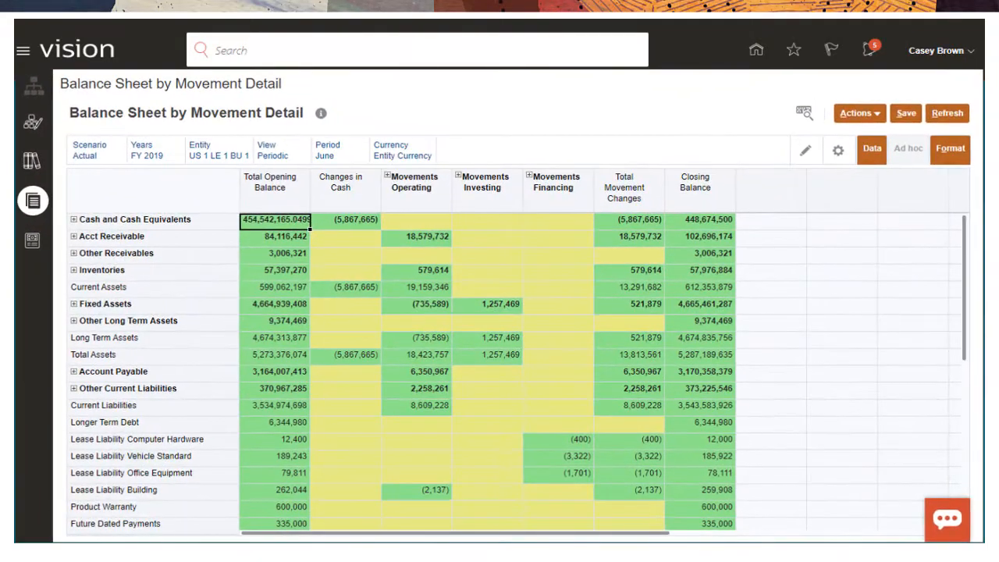
{"action": "left_click", "coordinate": [756, 48]}
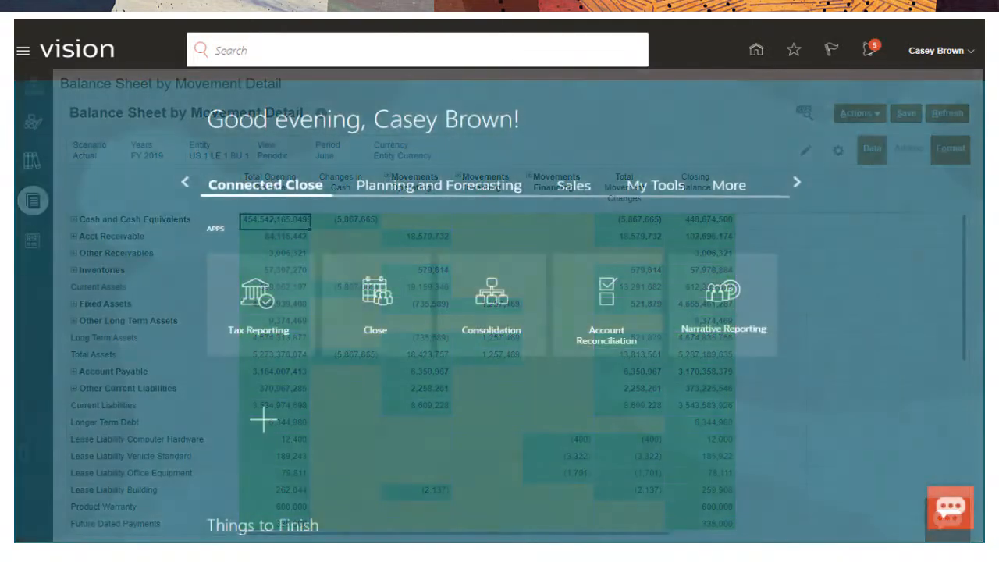
{"action": "left_click", "coordinate": [606, 293]}
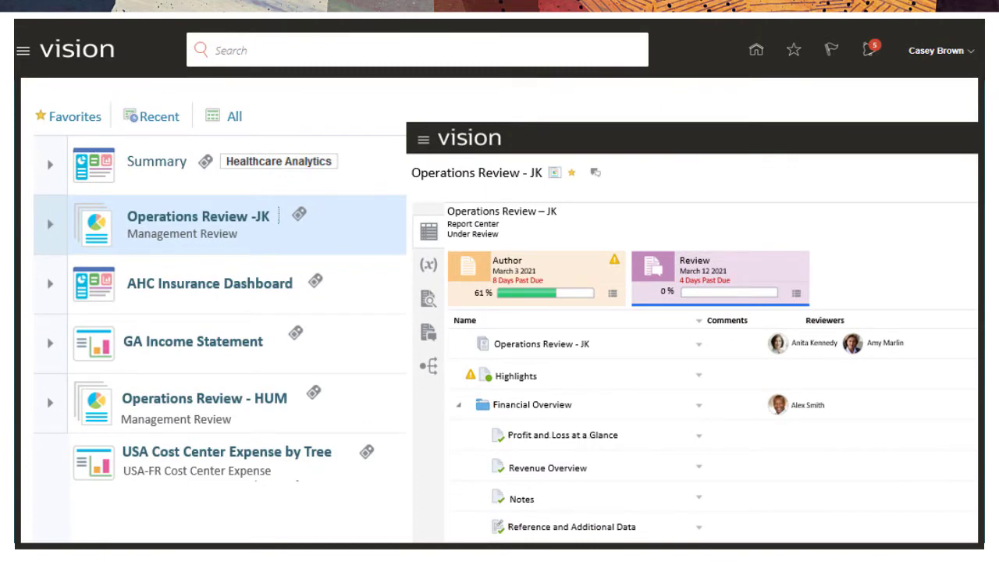
{"action": "left_click", "coordinate": [755, 49]}
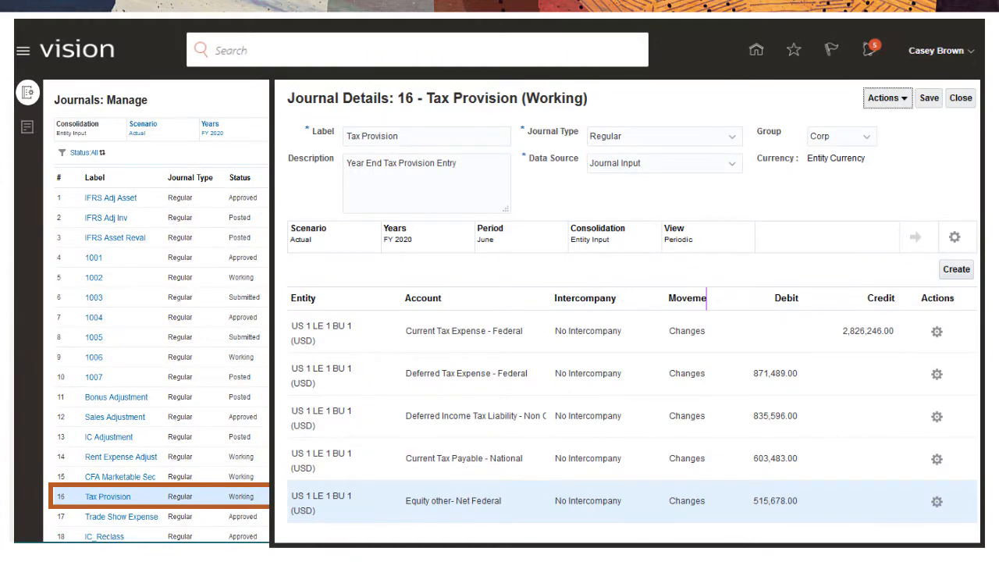
{"action": "left_click", "coordinate": [755, 48]}
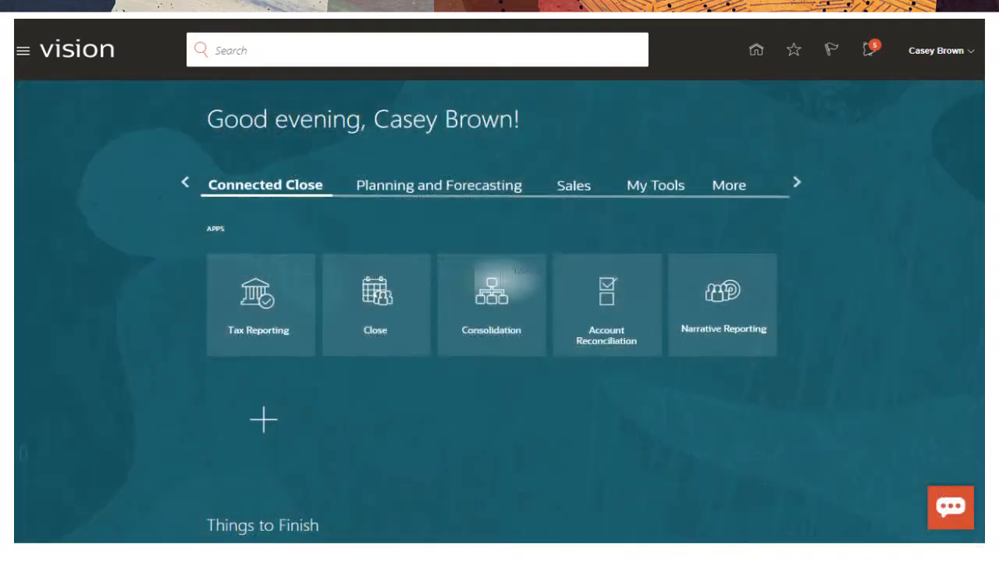
{"action": "left_click", "coordinate": [257, 305]}
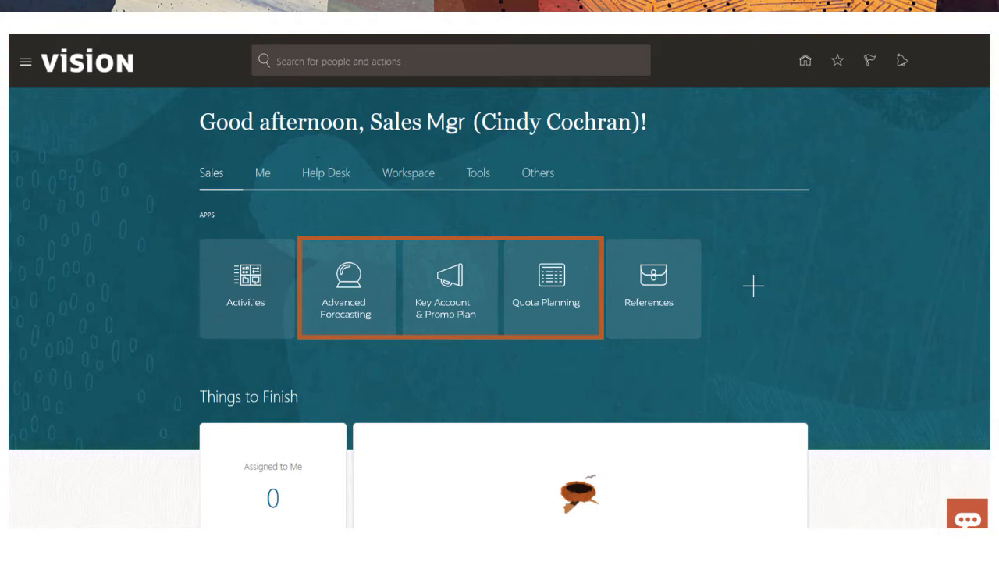
View a sales planning dashboard, return home and show the Advanced Forecasting dashboard.
{"action": "left_click", "coordinate": [546, 273]}
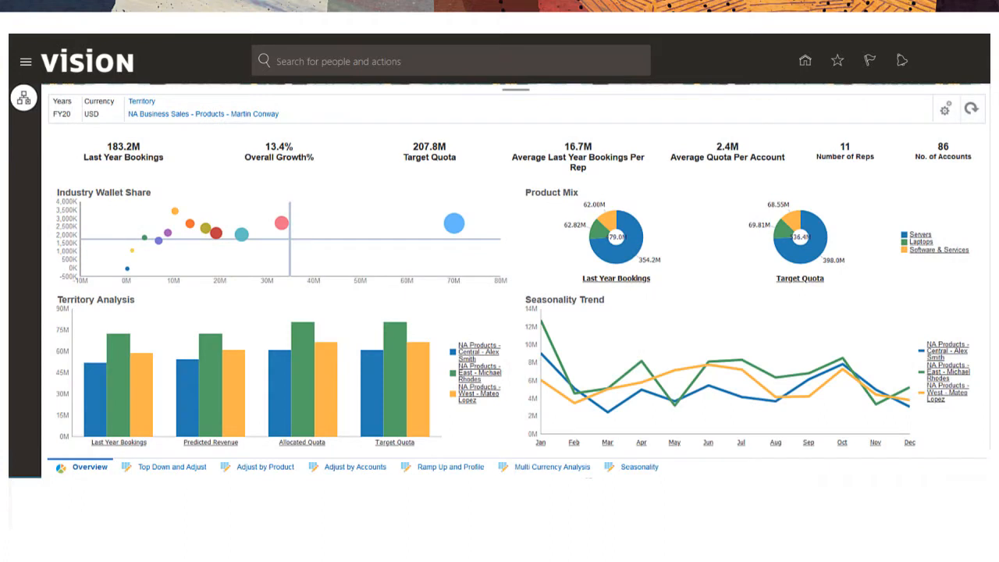
{"action": "left_click", "coordinate": [806, 60]}
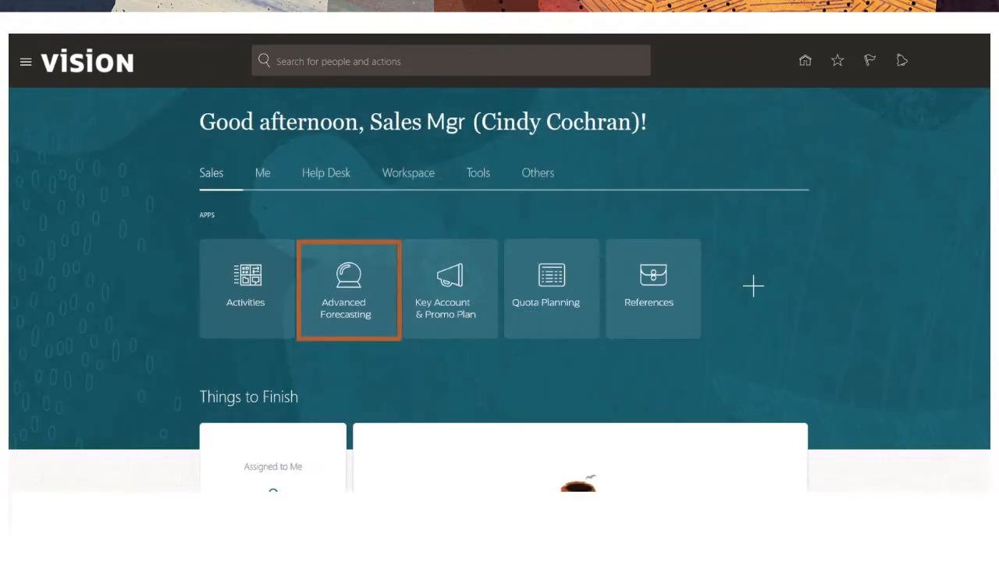
{"action": "left_click", "coordinate": [348, 287]}
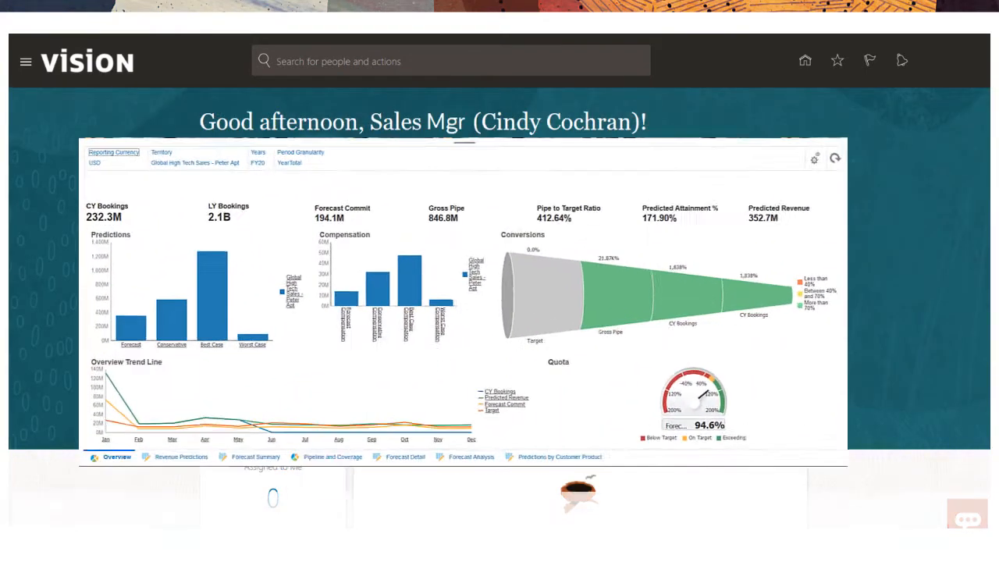
{"action": "scroll", "scroll_direction": "down", "scroll_amount": 3}
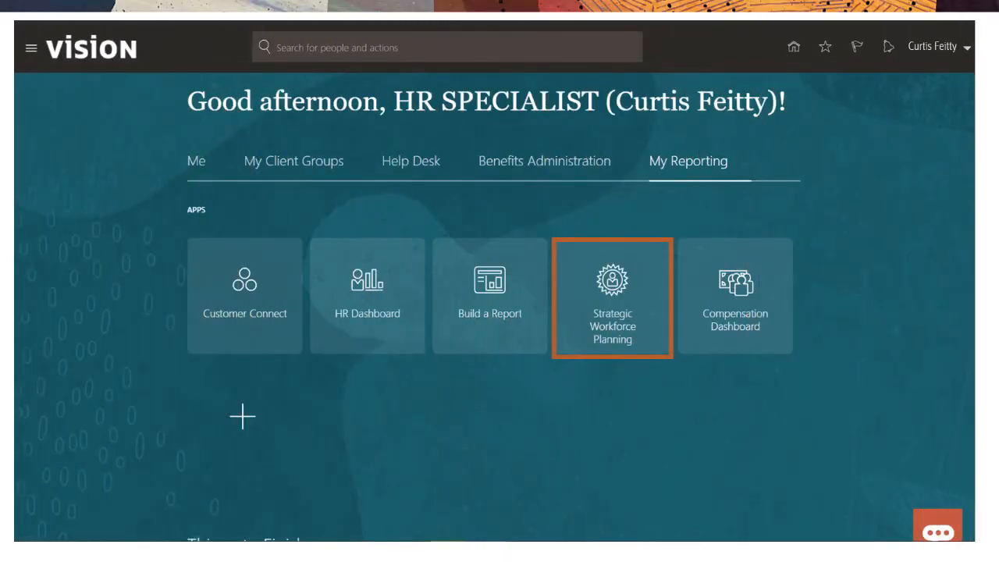
{"action": "mouse_move", "coordinate": [612, 297]}
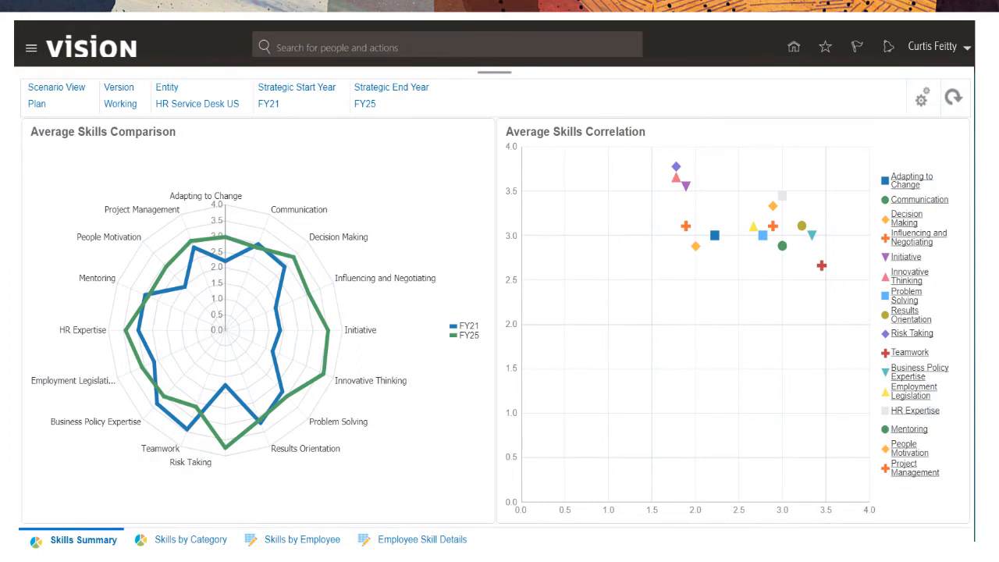
Show the Strategic Workforce Planning skills comparison dashboard from My Reporting.
{"action": "left_click", "coordinate": [793, 46]}
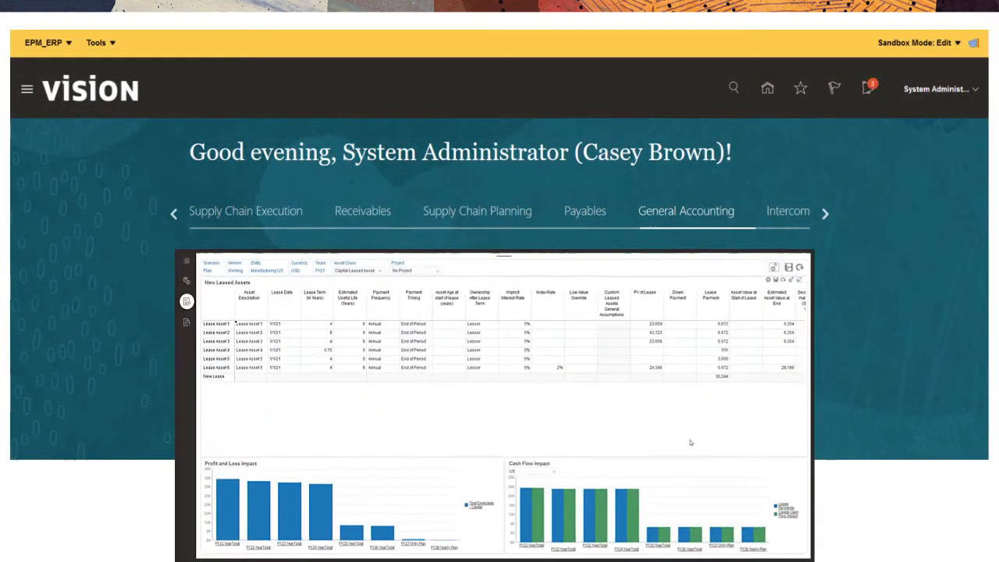
Export the navigation flow URLs via Settings and Actions and locate the CSV in Downloads.
{"action": "left_click", "coordinate": [685, 210]}
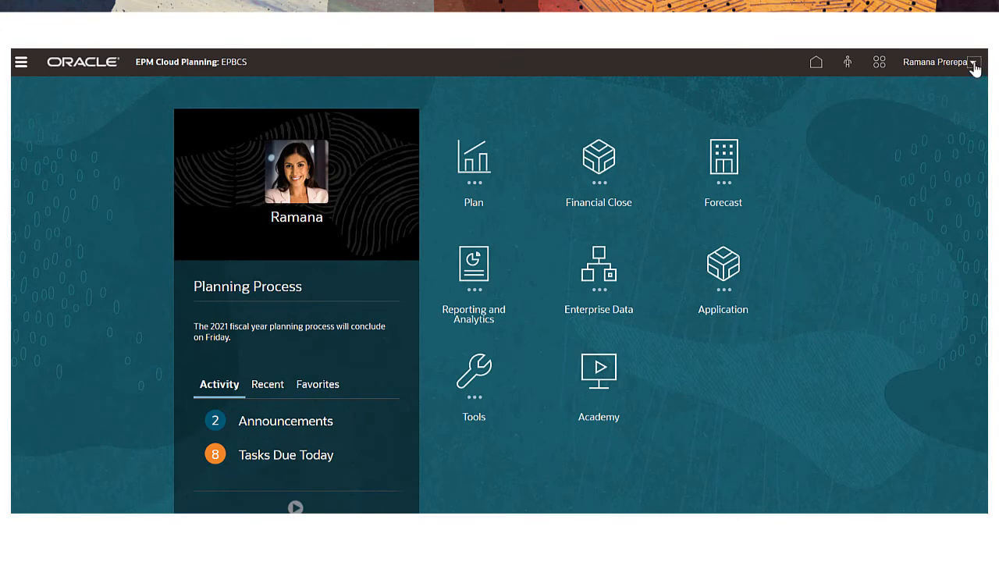
{"action": "left_click", "coordinate": [974, 63]}
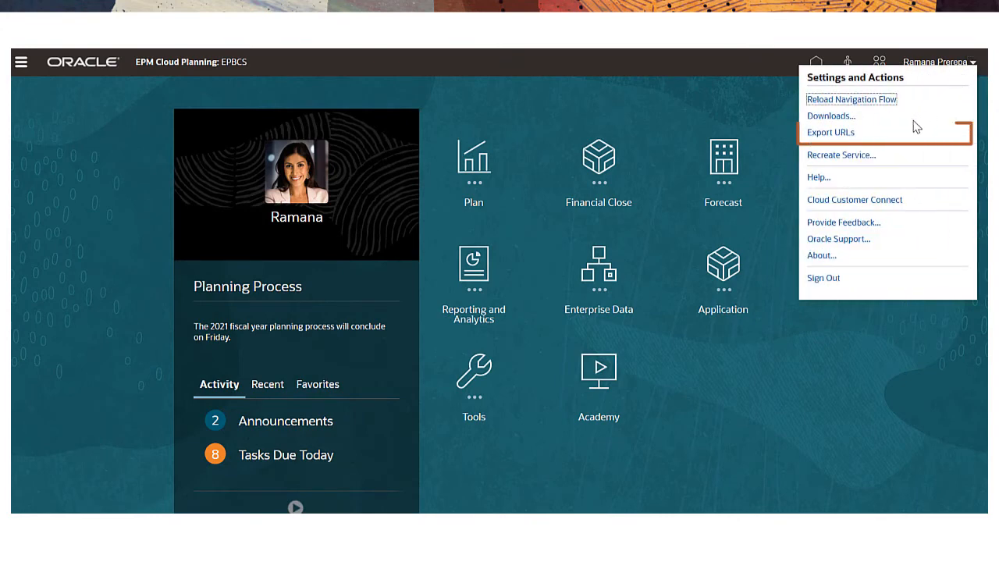
{"action": "mouse_move", "coordinate": [830, 131]}
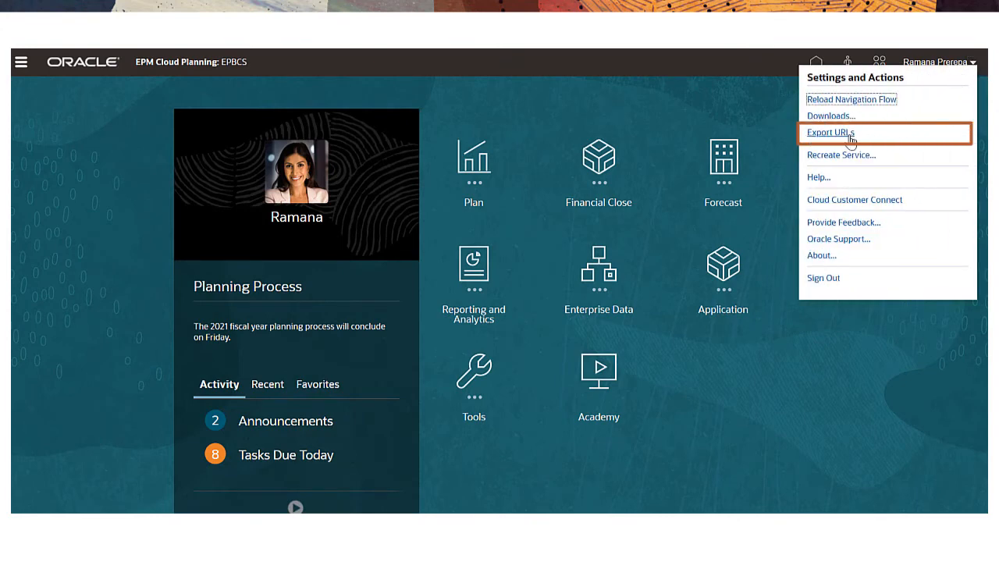
{"action": "left_click", "coordinate": [830, 131]}
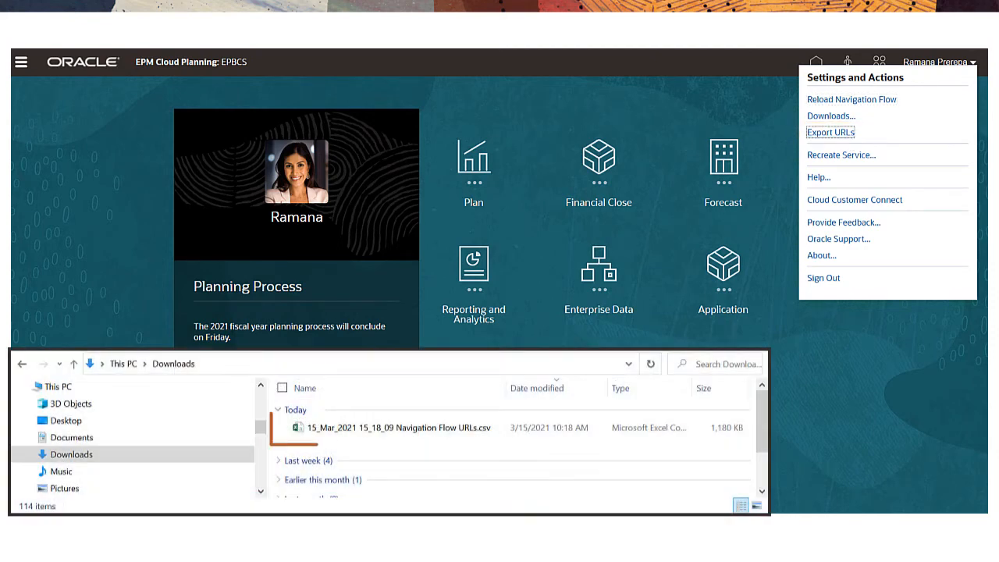
{"action": "left_click", "coordinate": [390, 428]}
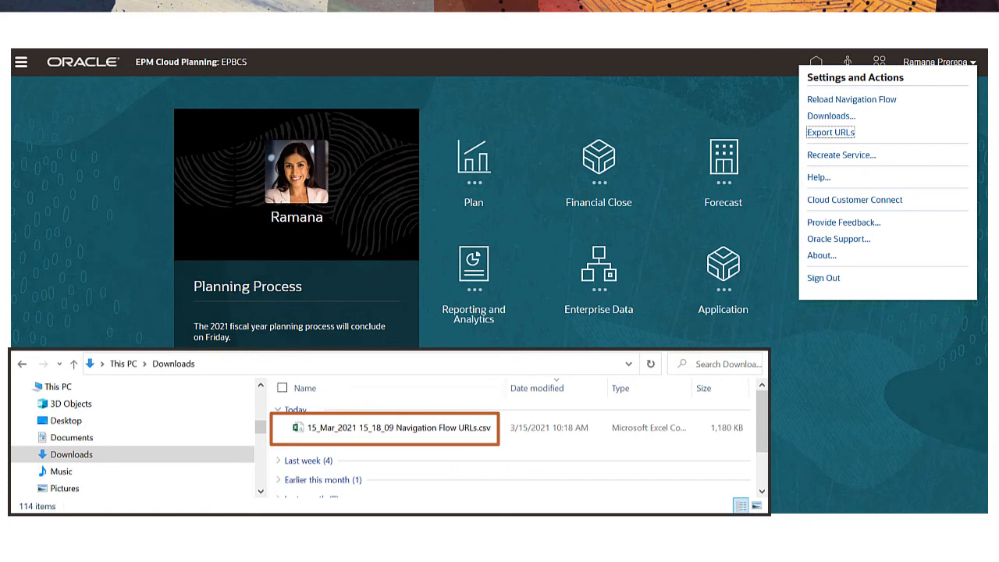
Load the URLs CSV in Excel and split it into columns on the '|' delimiter.
{"action": "left_click", "coordinate": [830, 131]}
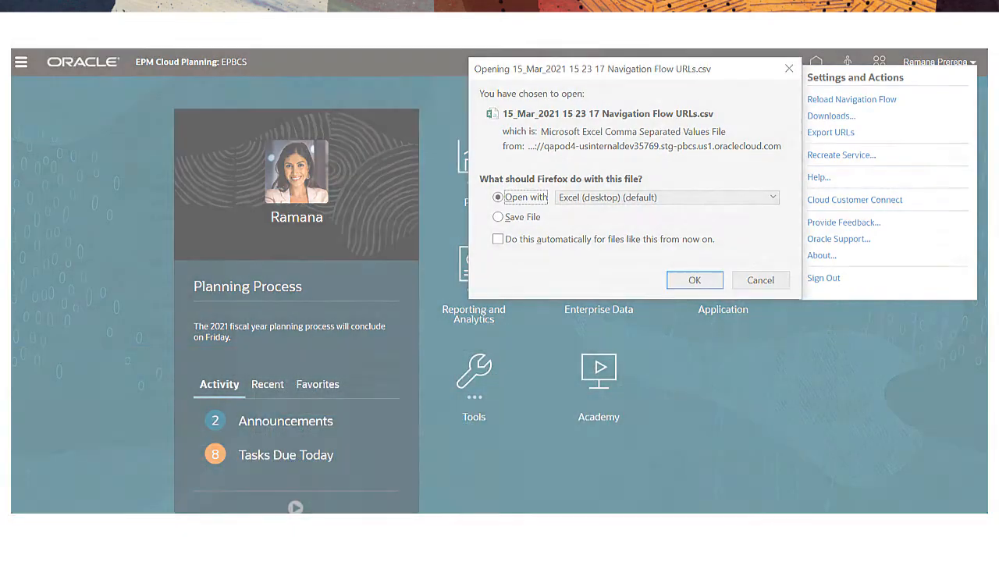
{"action": "left_click", "coordinate": [692, 280]}
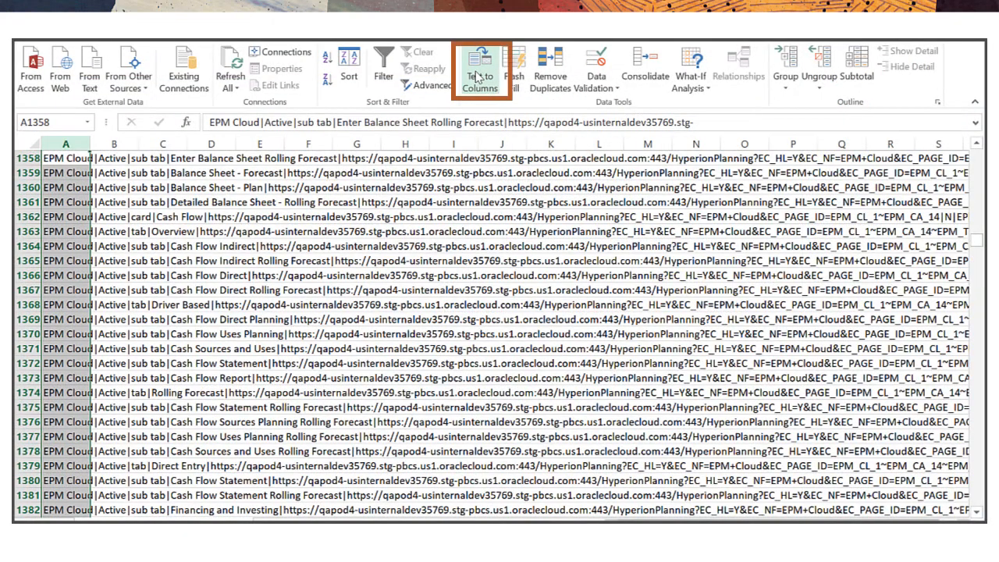
{"action": "left_click", "coordinate": [481, 69]}
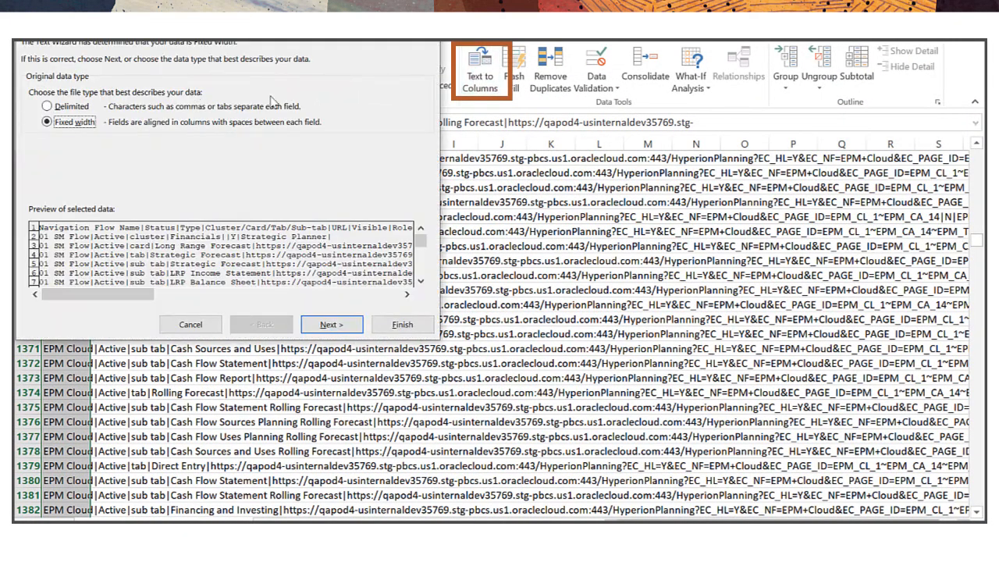
{"action": "left_click", "coordinate": [47, 107]}
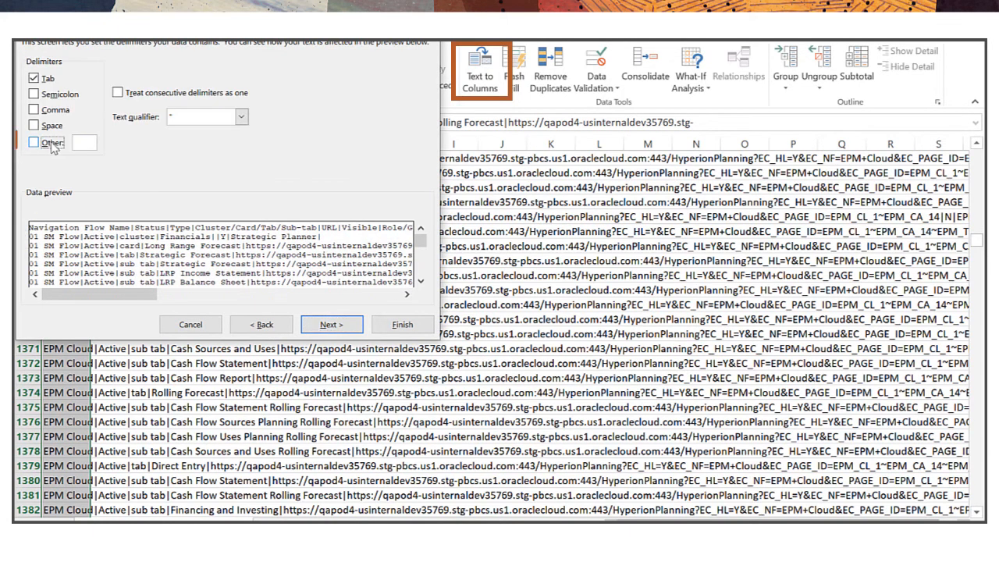
{"action": "left_click", "coordinate": [34, 142]}
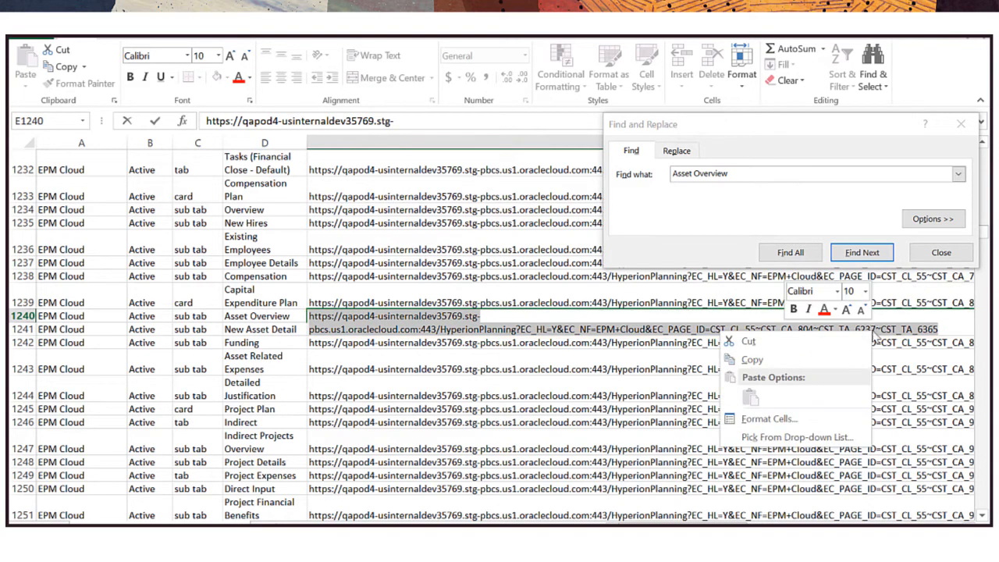
{"action": "mouse_move", "coordinate": [827, 369]}
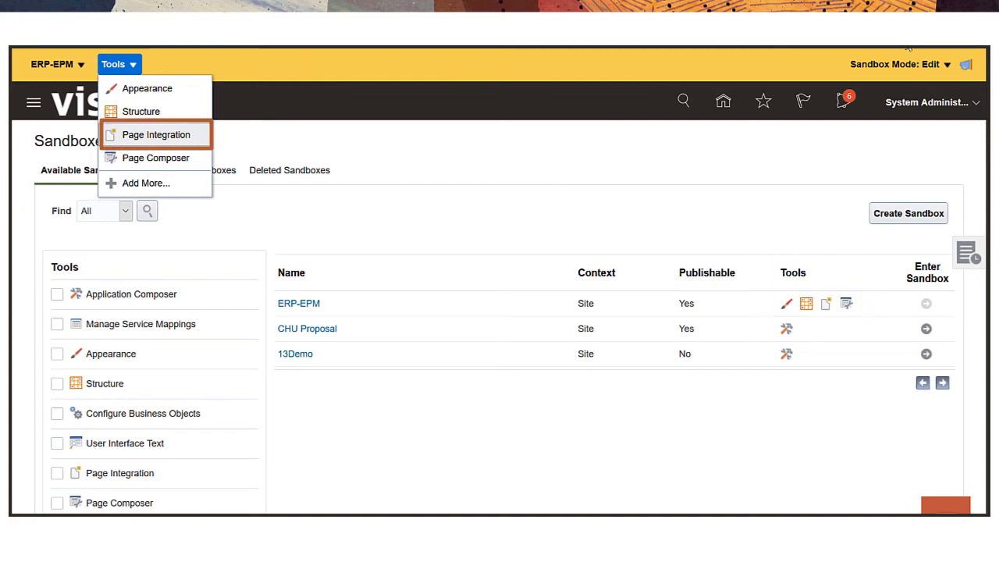
Create a new integrated page named Asset Overview in Page Integration and choose its application role.
{"action": "left_click", "coordinate": [156, 134]}
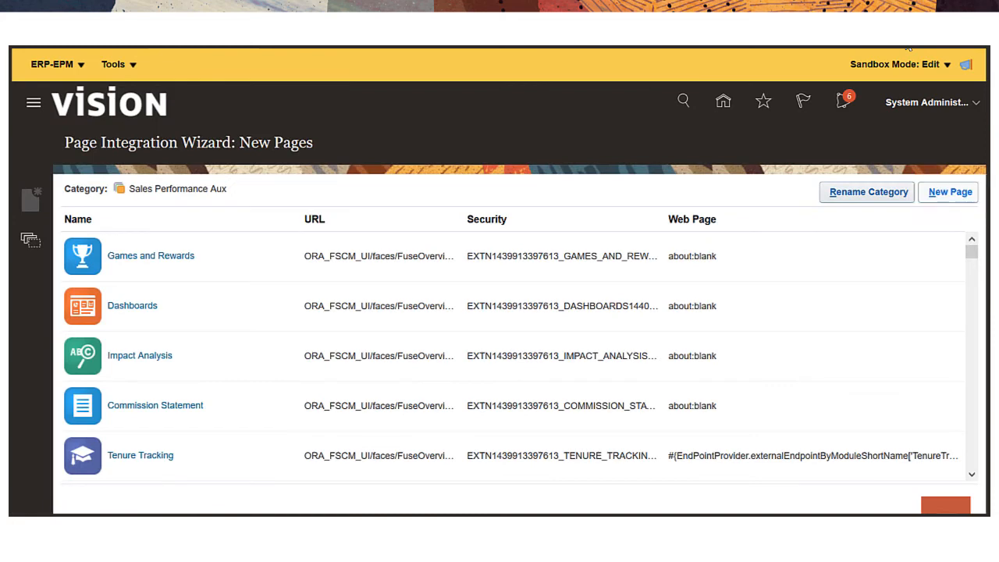
{"action": "left_click", "coordinate": [952, 192]}
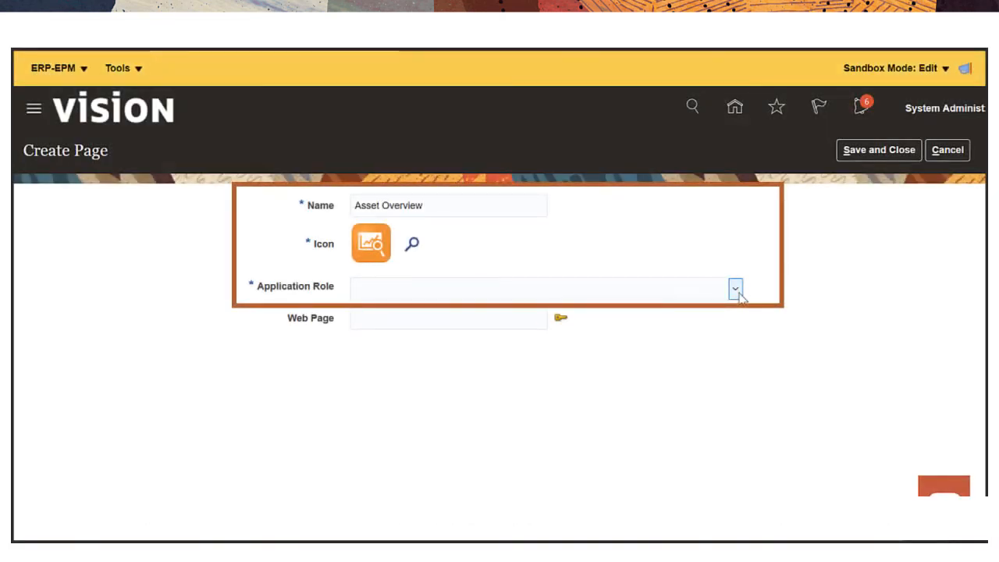
{"action": "left_click", "coordinate": [733, 289]}
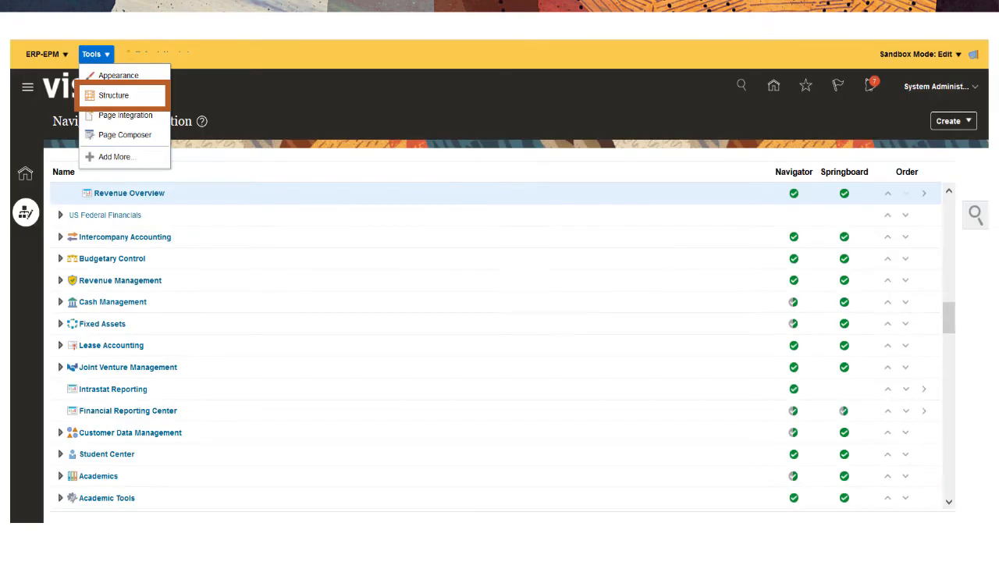
Save the Asset Overview entry in the General Accounting group and start editing its layout in Page Composer.
{"action": "left_click", "coordinate": [974, 215]}
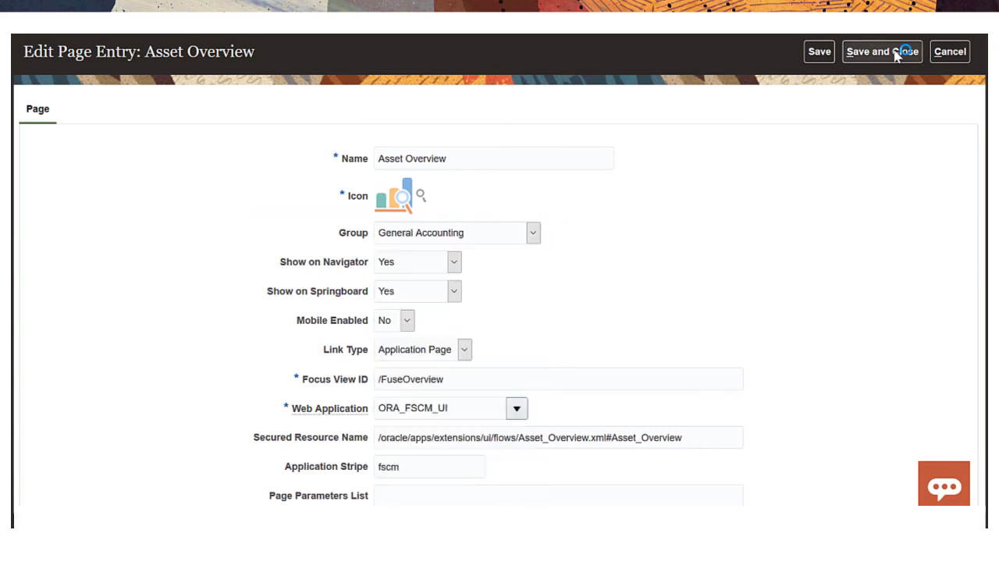
{"action": "left_click", "coordinate": [880, 52]}
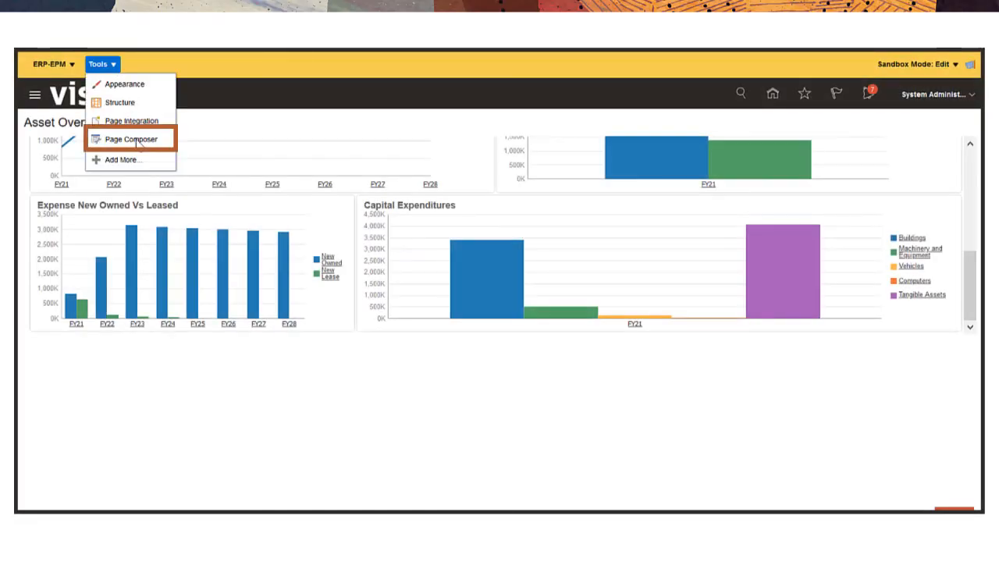
{"action": "left_click", "coordinate": [130, 138]}
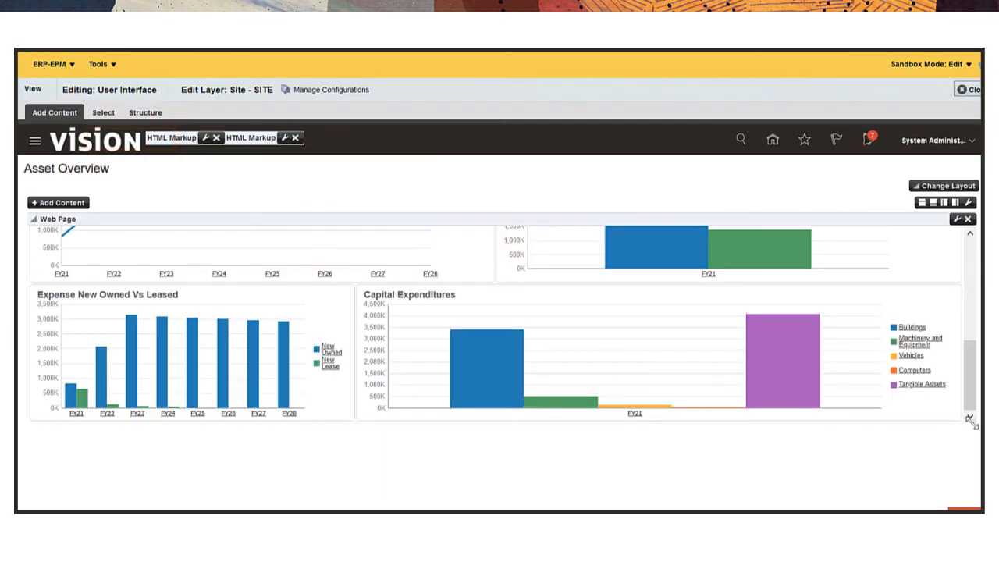